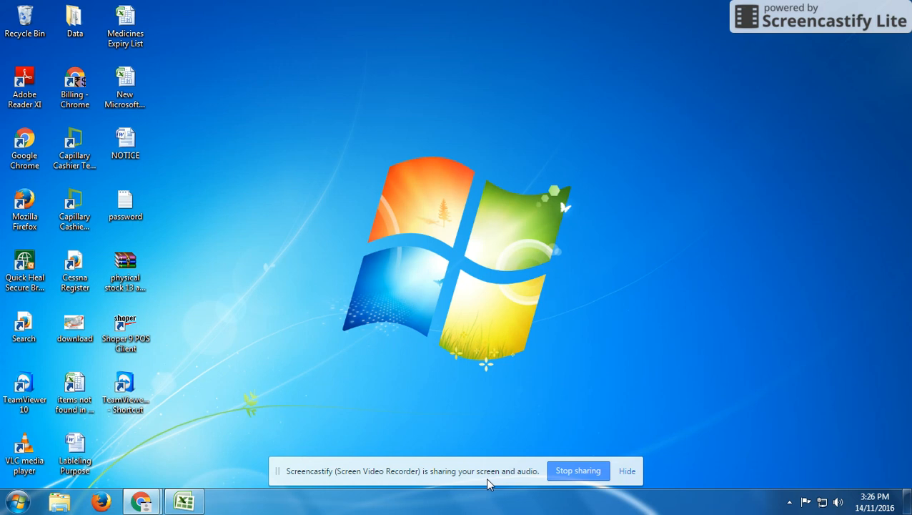
- Launch the Shoper 9 POS Client and continue past the startup screen
click(125, 333)
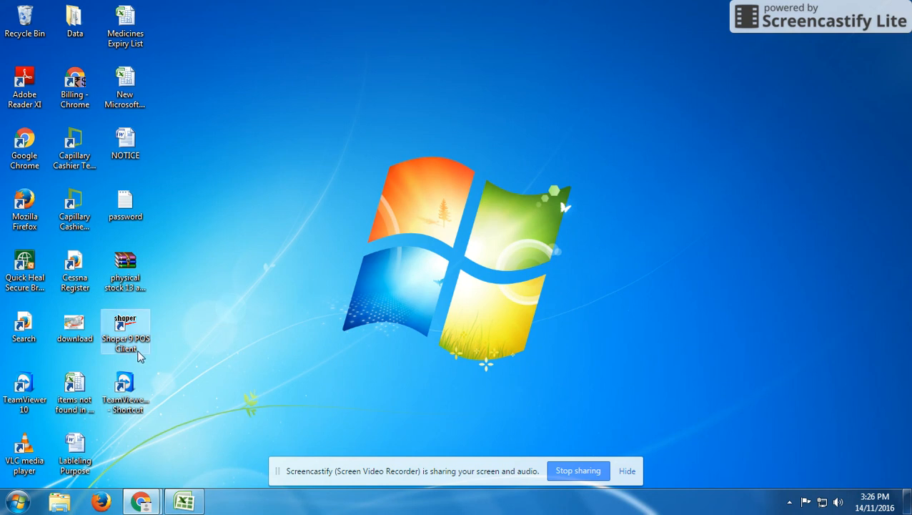
click(125, 331)
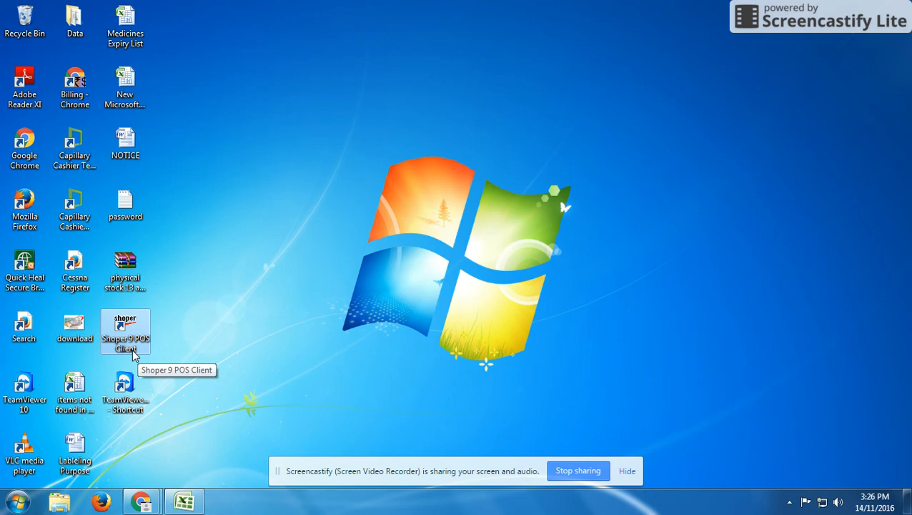
double_click(125, 331)
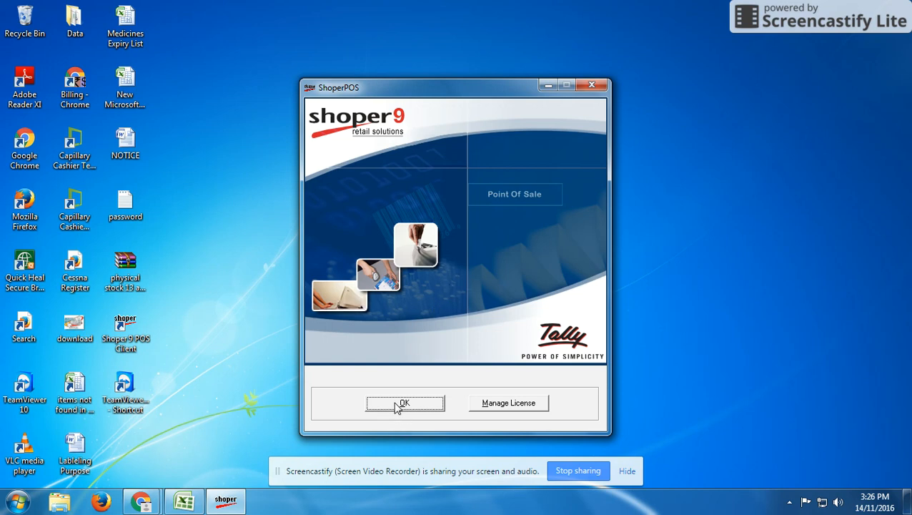
click(404, 403)
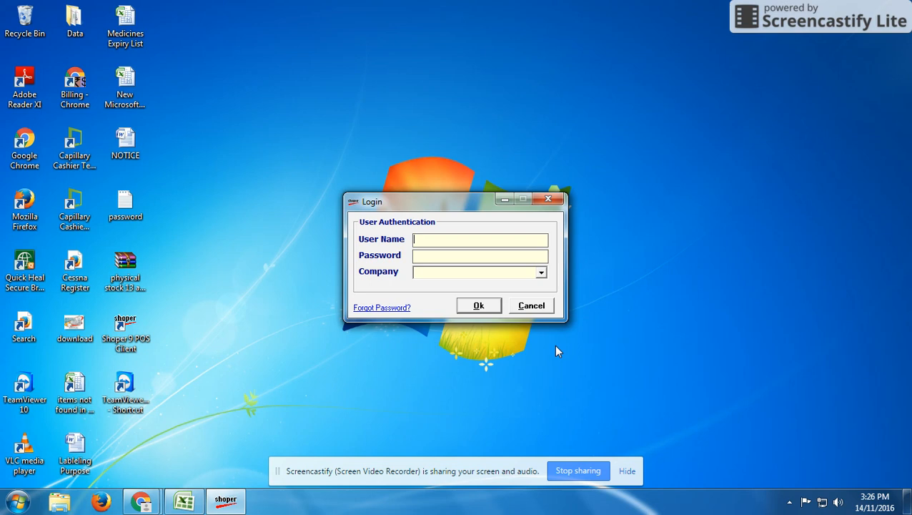
- Log in as user dharanes to the Cessna Lifeline-New company
text(dharanesh)
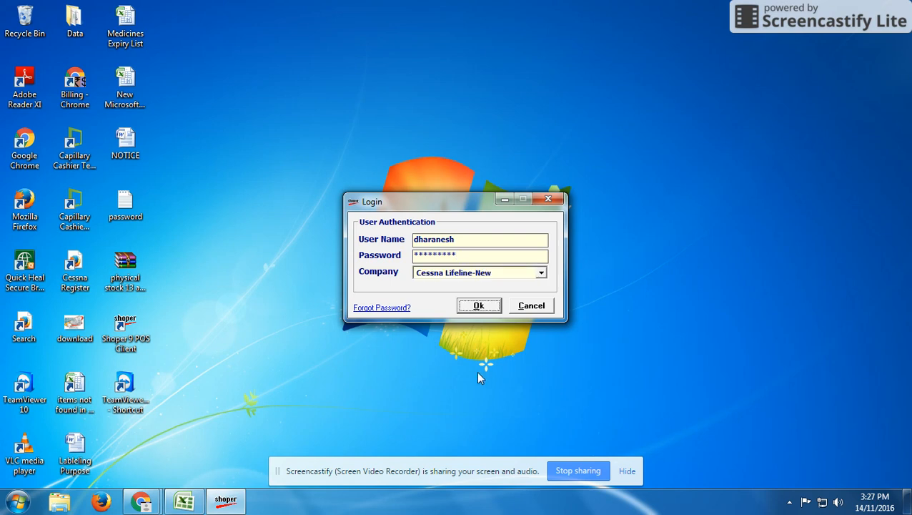
mouse_move(455, 338)
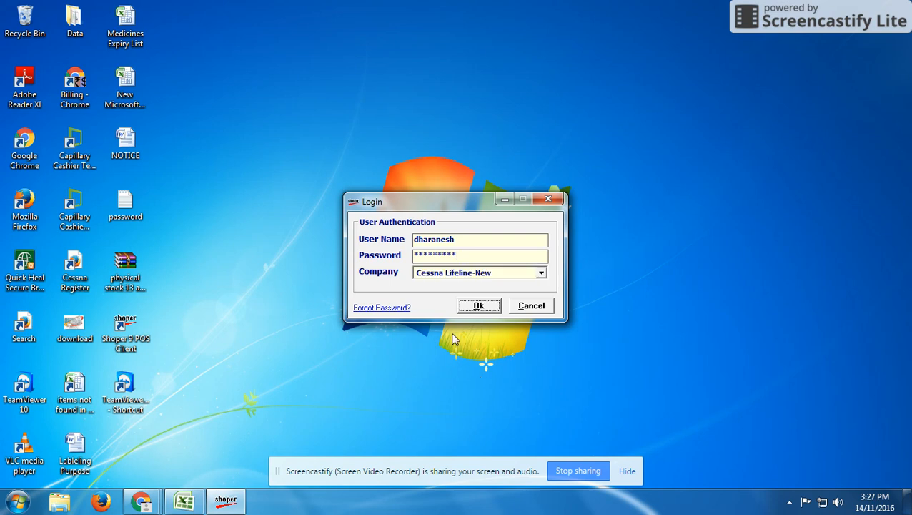
mouse_move(561, 44)
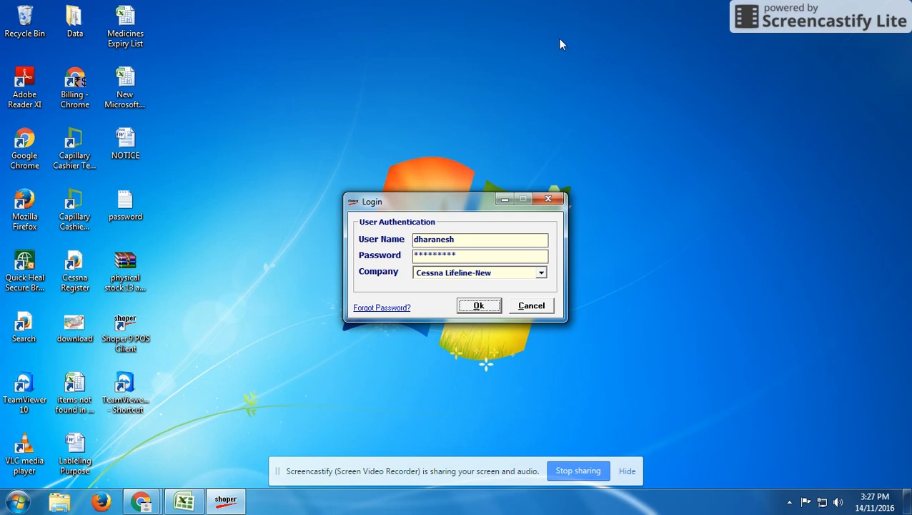
mouse_move(469, 59)
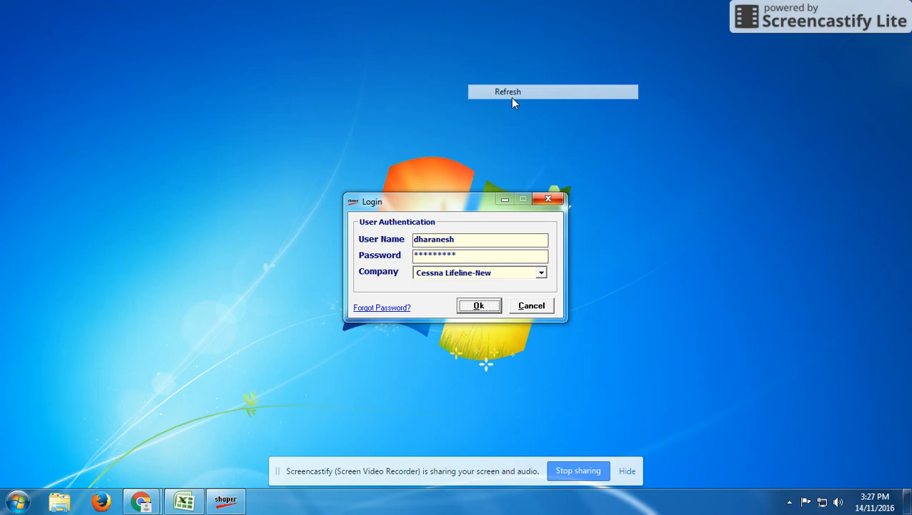
click(508, 92)
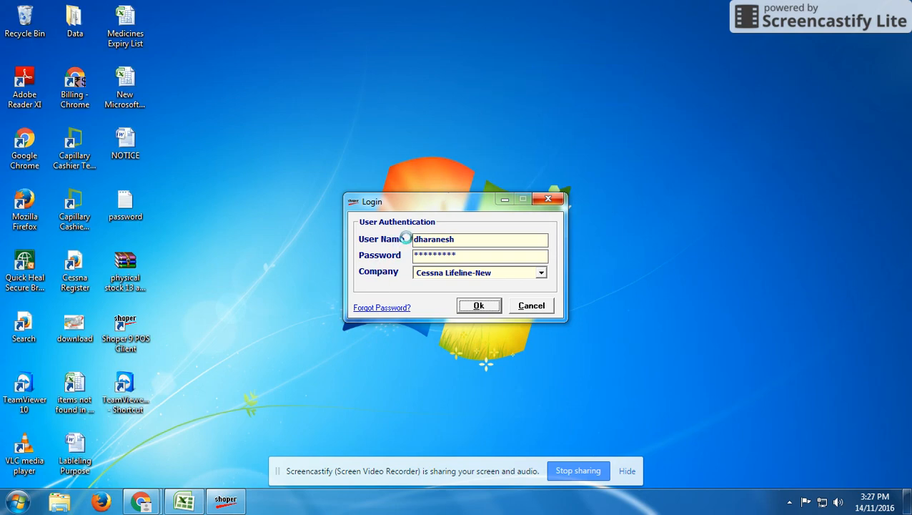
click(531, 306)
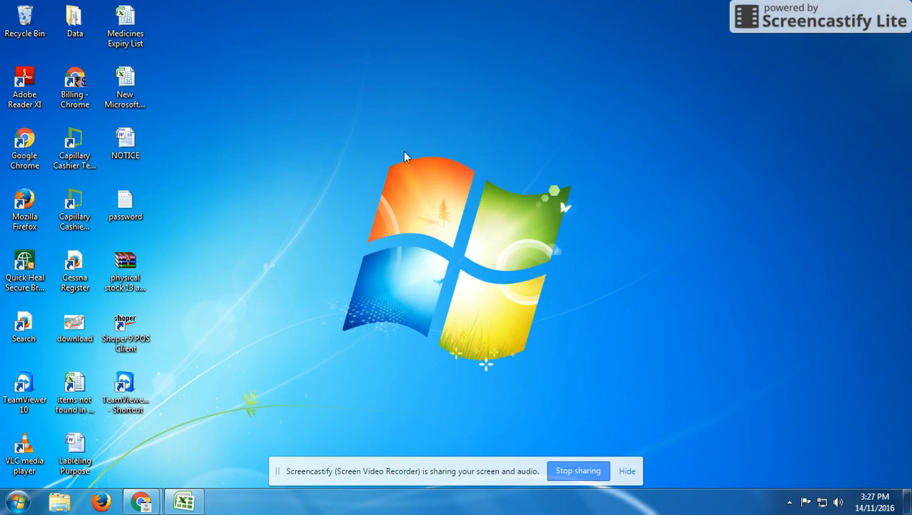
mouse_move(411, 75)
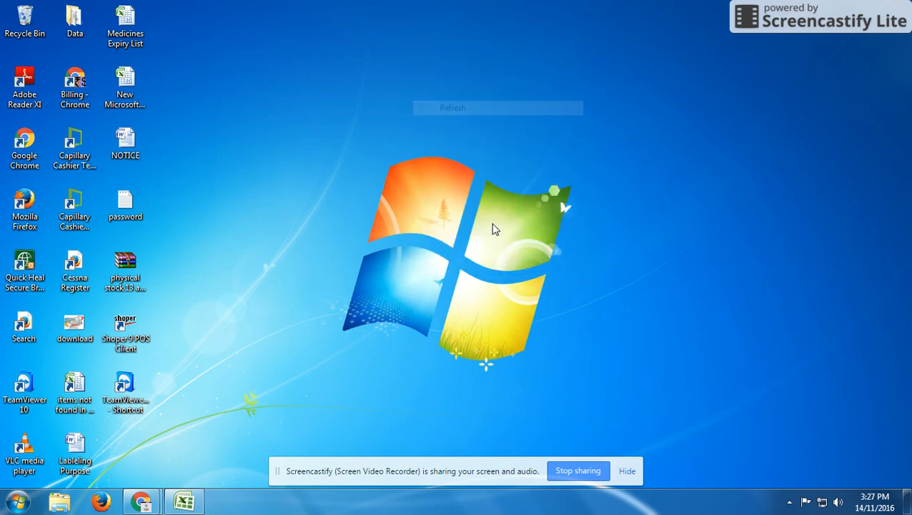
right_click(494, 228)
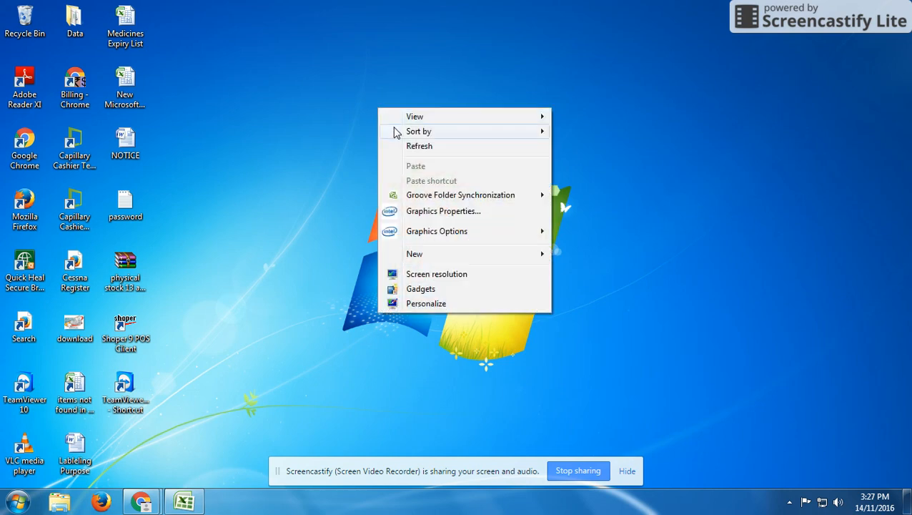
click(125, 331)
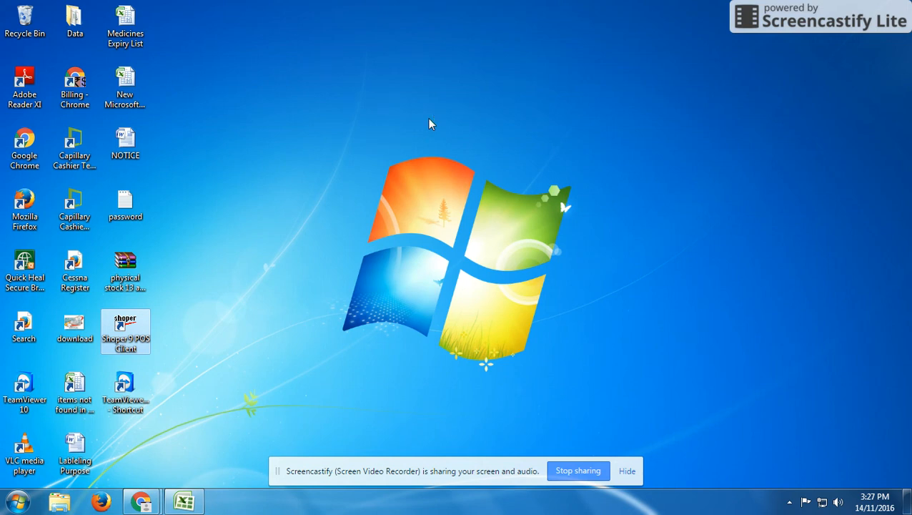
mouse_move(408, 110)
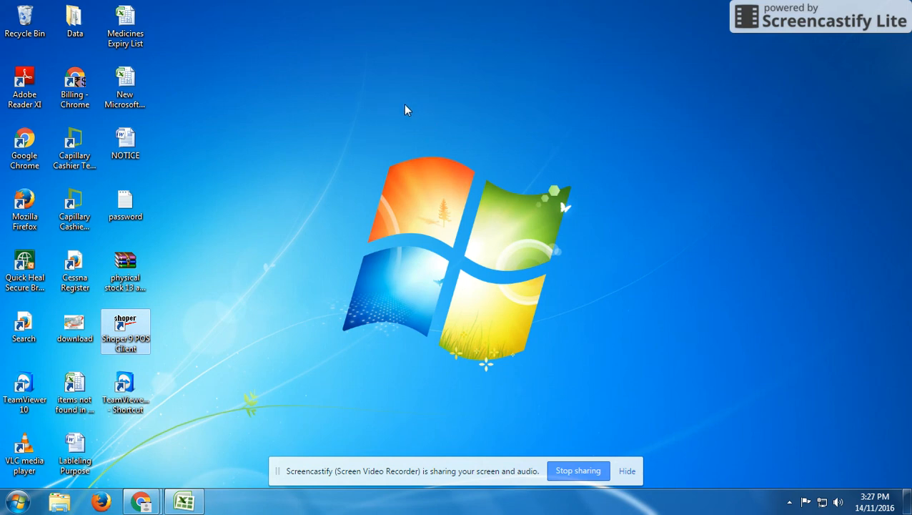
mouse_move(406, 158)
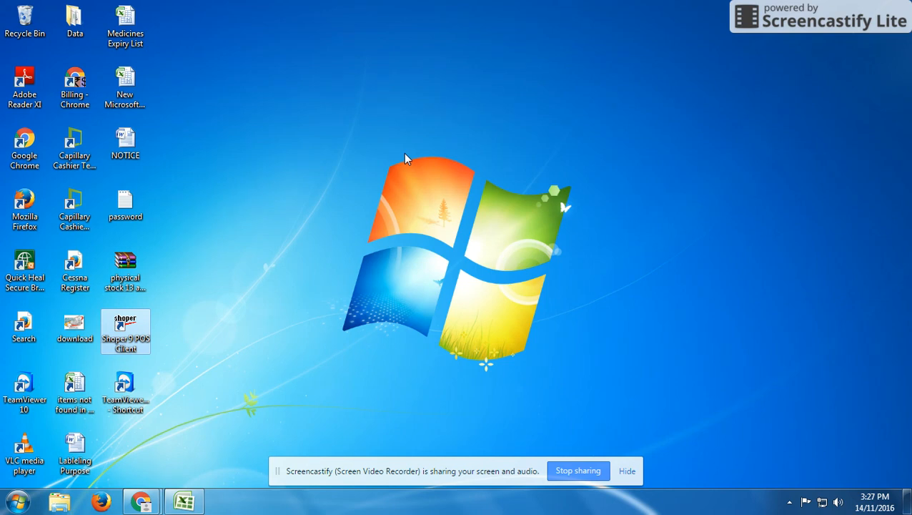
- Relaunch the Shoper 9 POS Client to reach the Cessna Lifeline-New home screen
double_click(125, 331)
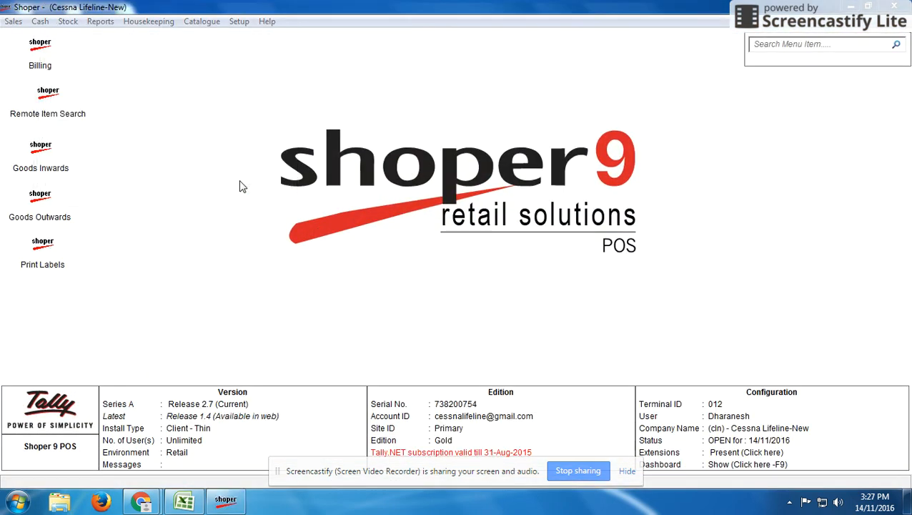
mouse_move(222, 60)
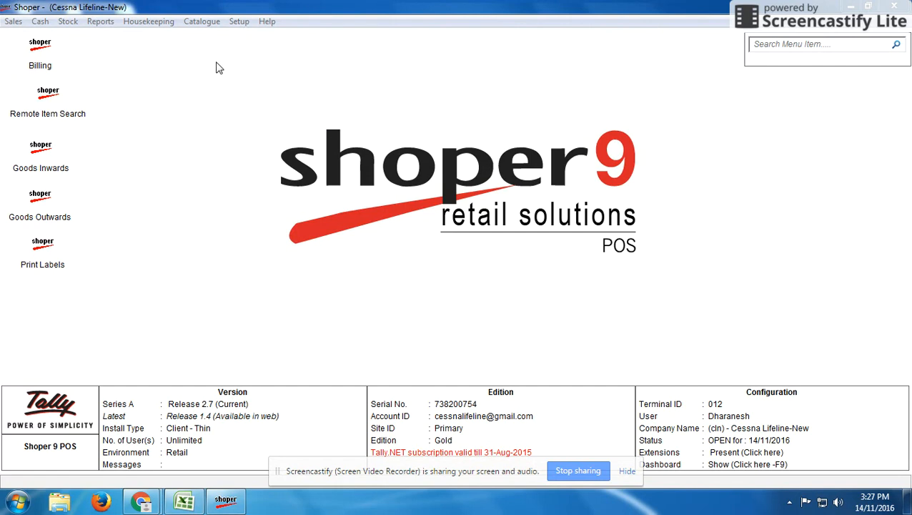
mouse_move(251, 72)
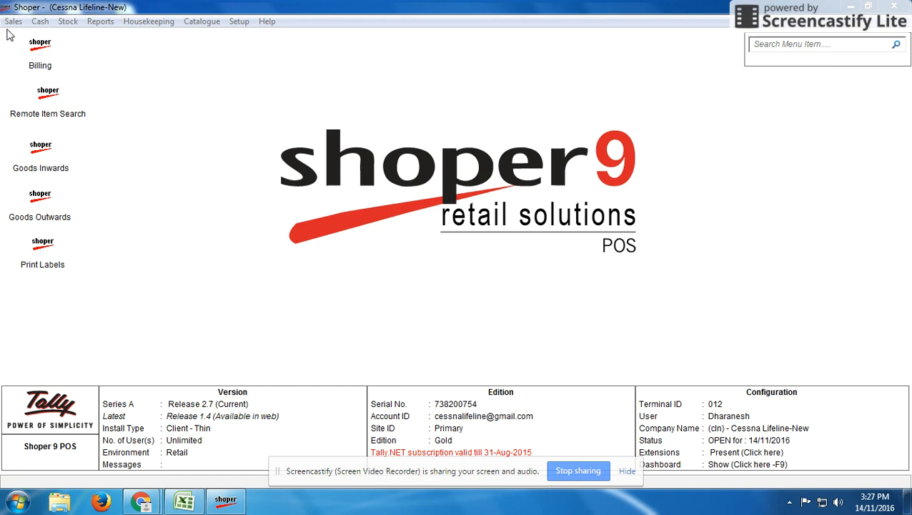
mouse_move(135, 17)
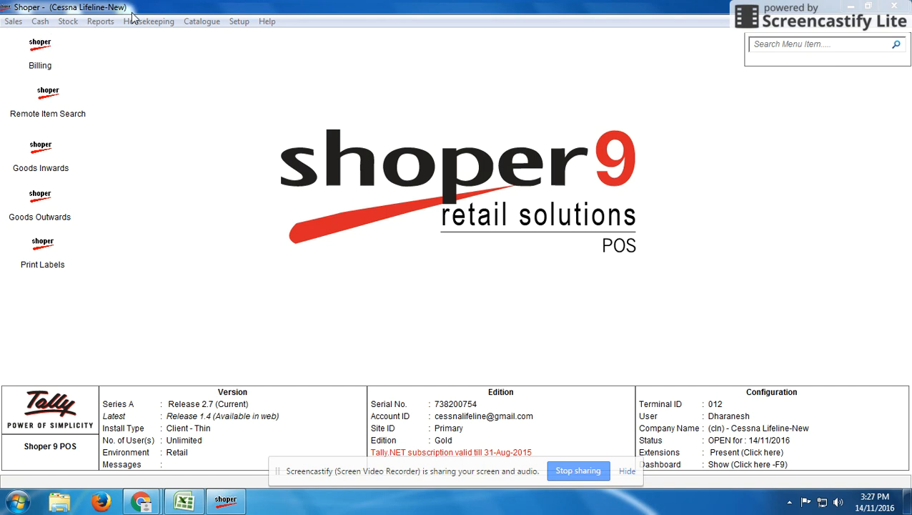
mouse_move(238, 49)
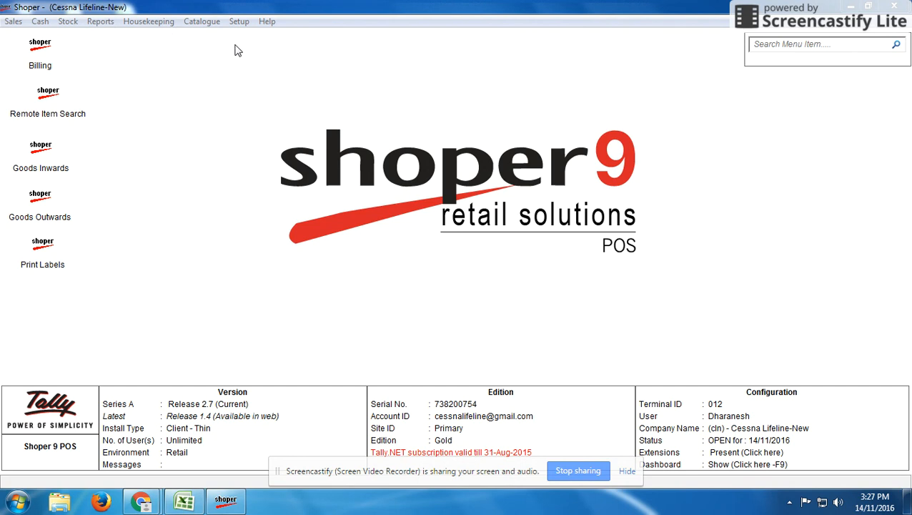
mouse_move(183, 183)
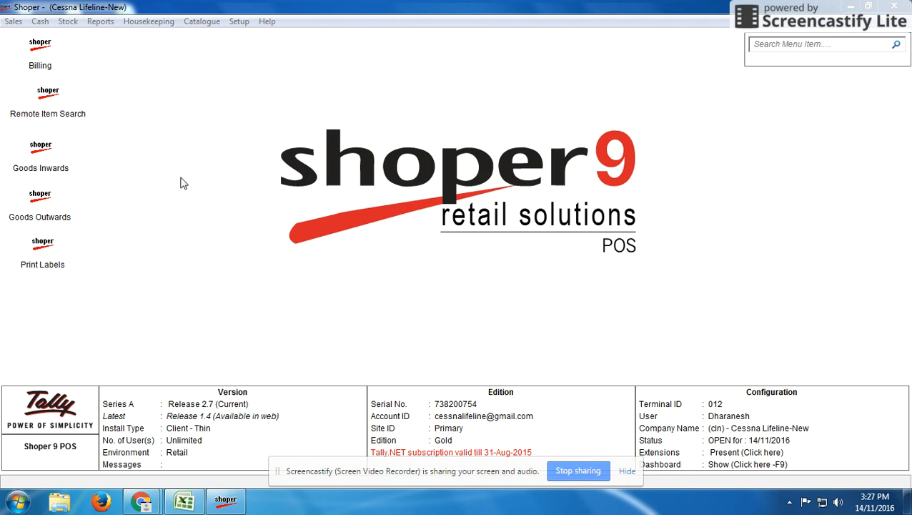
mouse_move(9, 33)
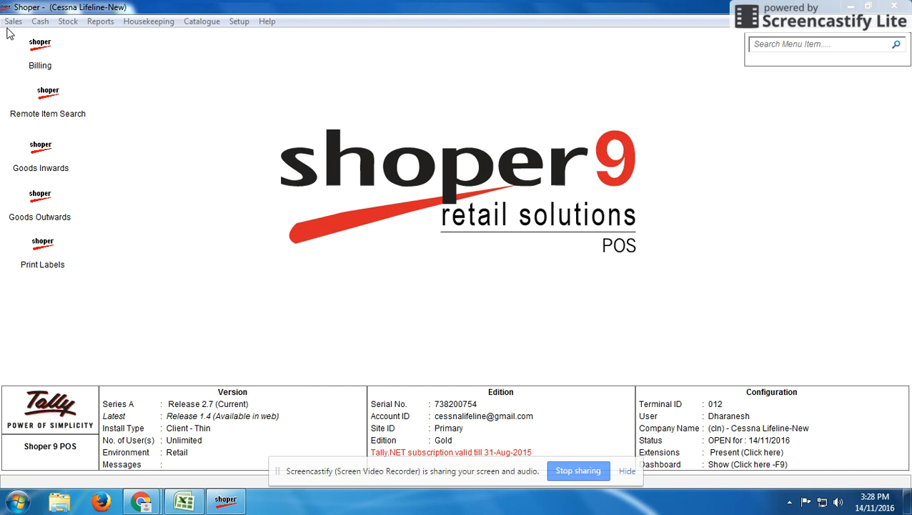
- Choose Billing from the Sales menu, raising the cash draw warning
click(13, 21)
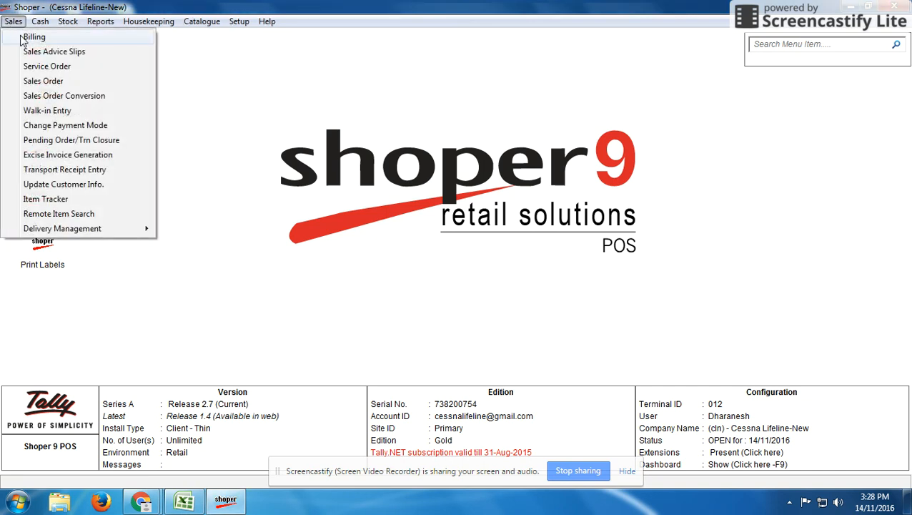
click(300, 232)
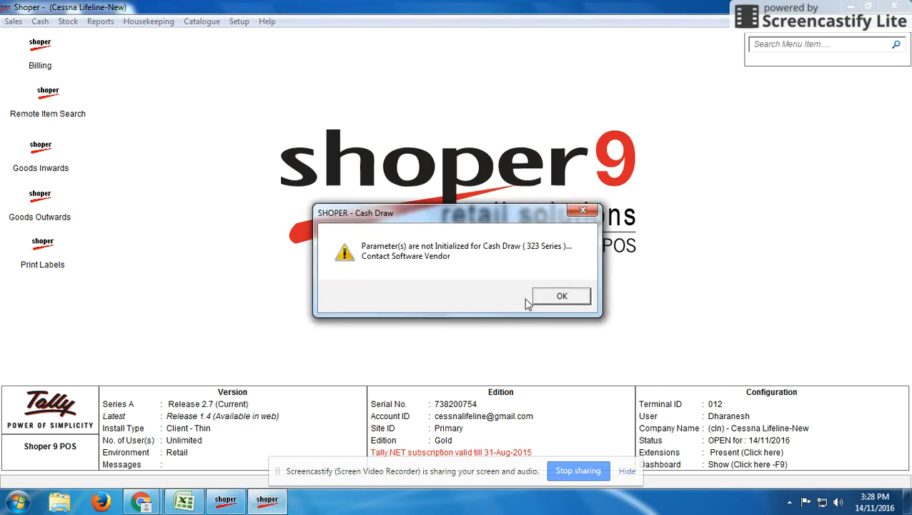
- Dismiss the cash draw warning to reach an empty product cash bill
click(562, 296)
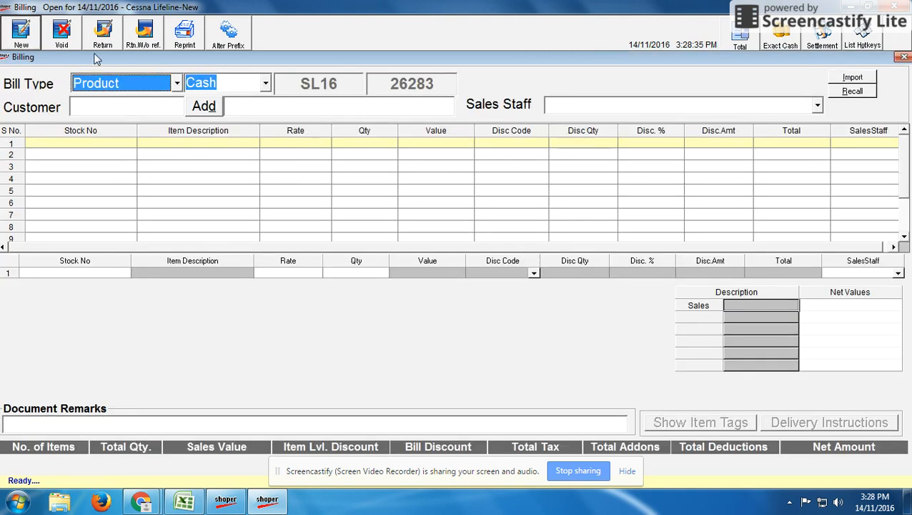
mouse_move(193, 58)
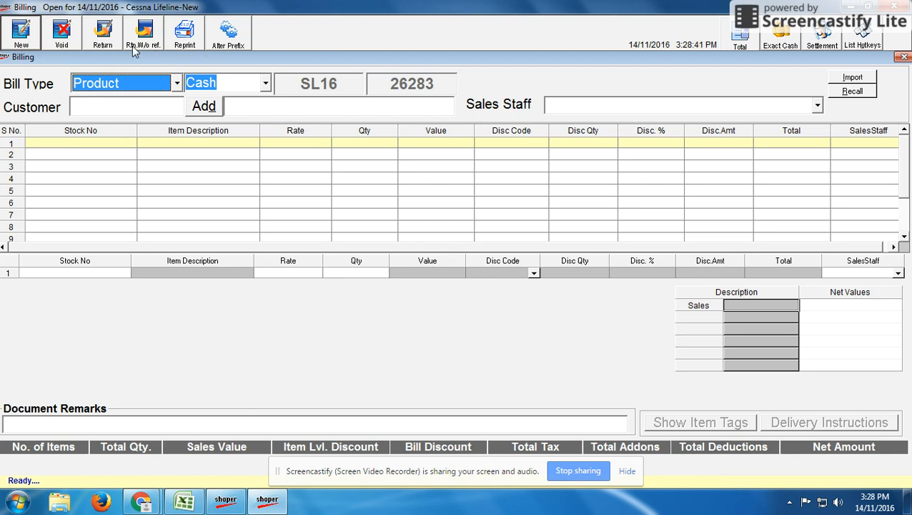
mouse_move(116, 52)
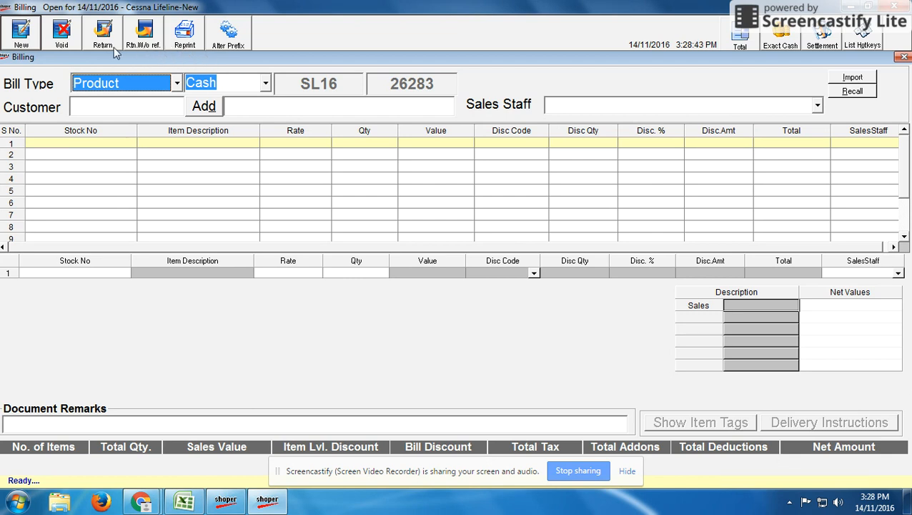
mouse_move(143, 32)
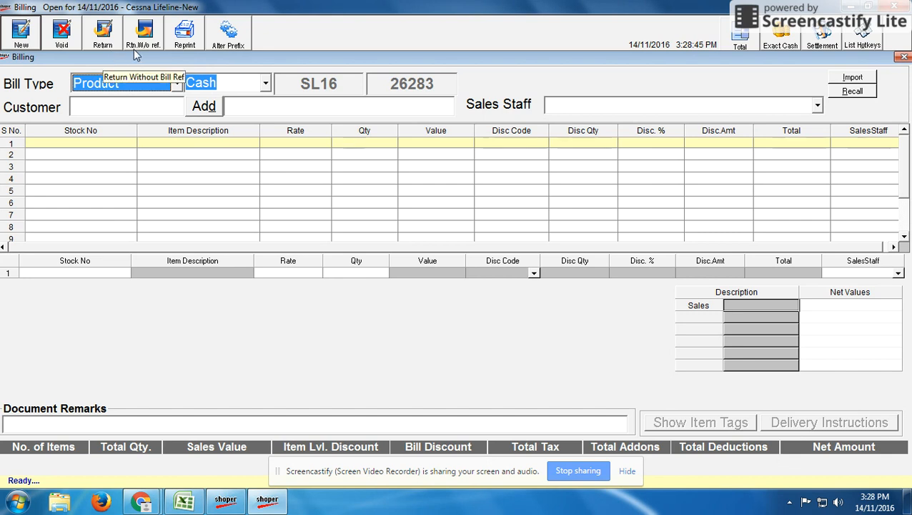
mouse_move(190, 66)
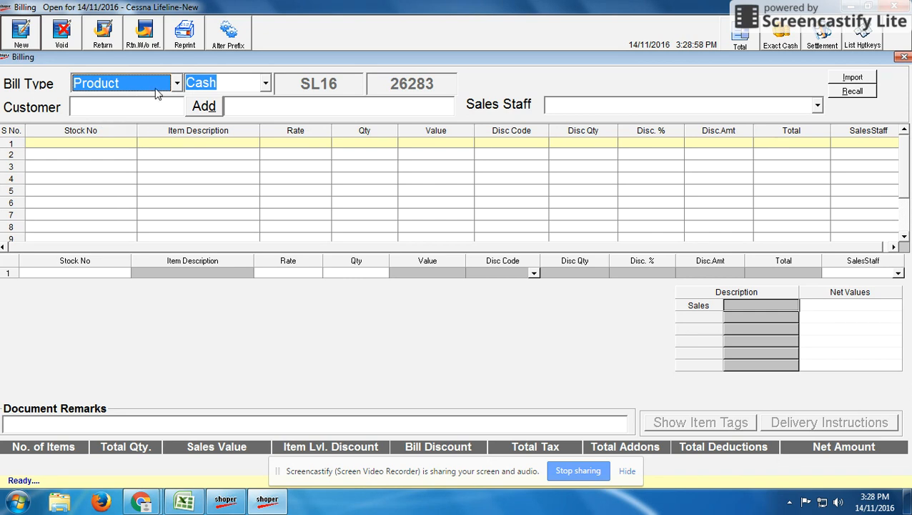
- Keep Product as the bill type and bring up the customer Browse list
click(177, 82)
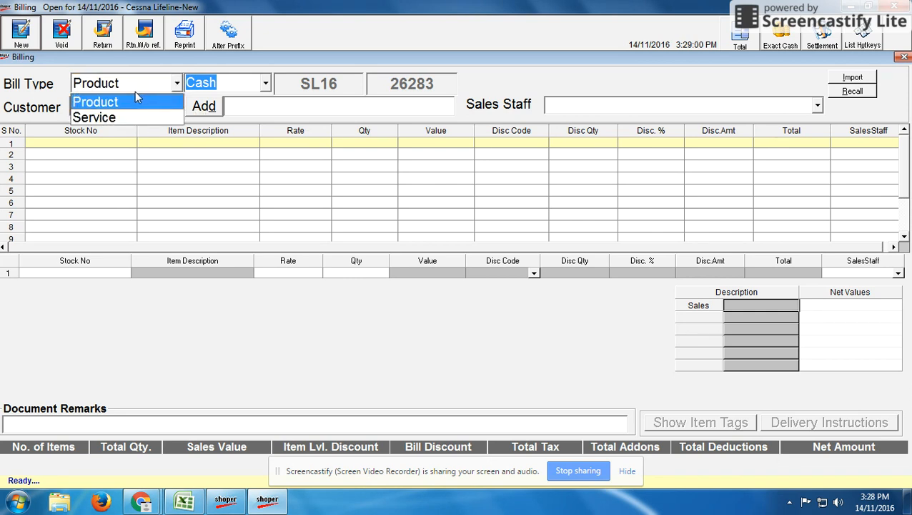
mouse_move(132, 111)
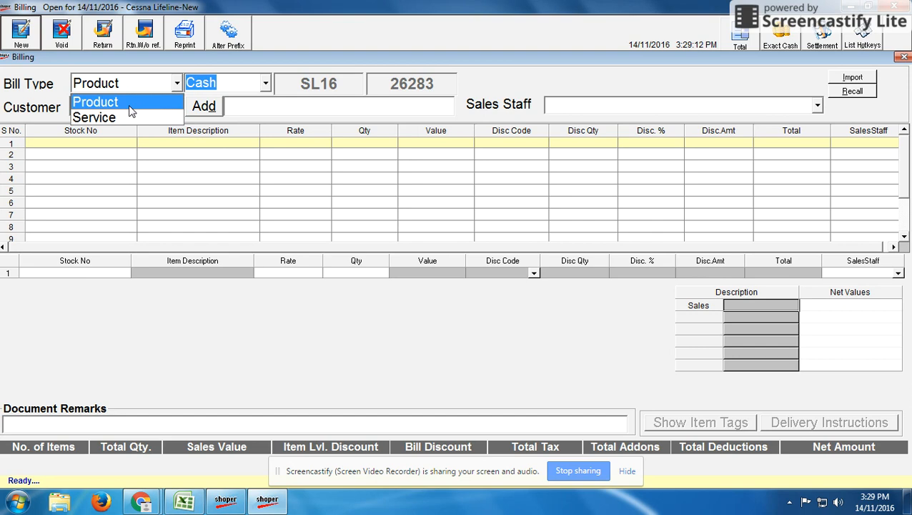
click(95, 101)
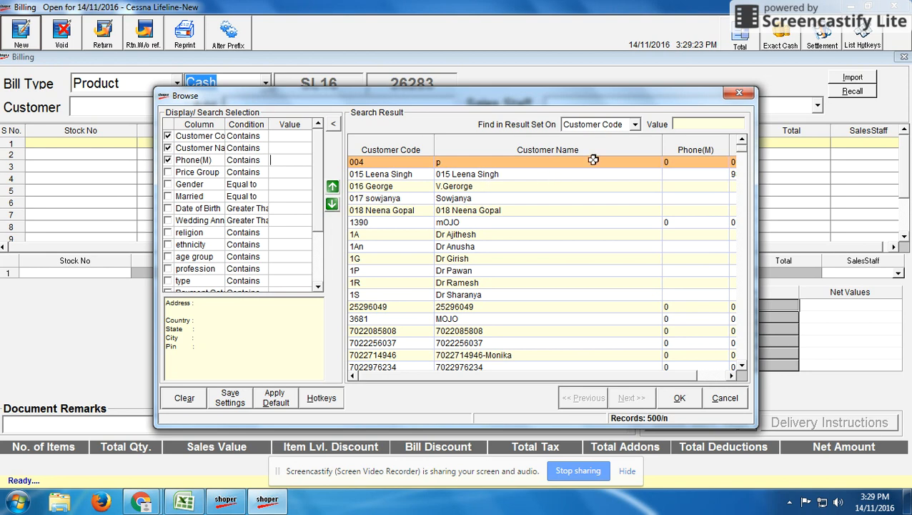
text(9844)
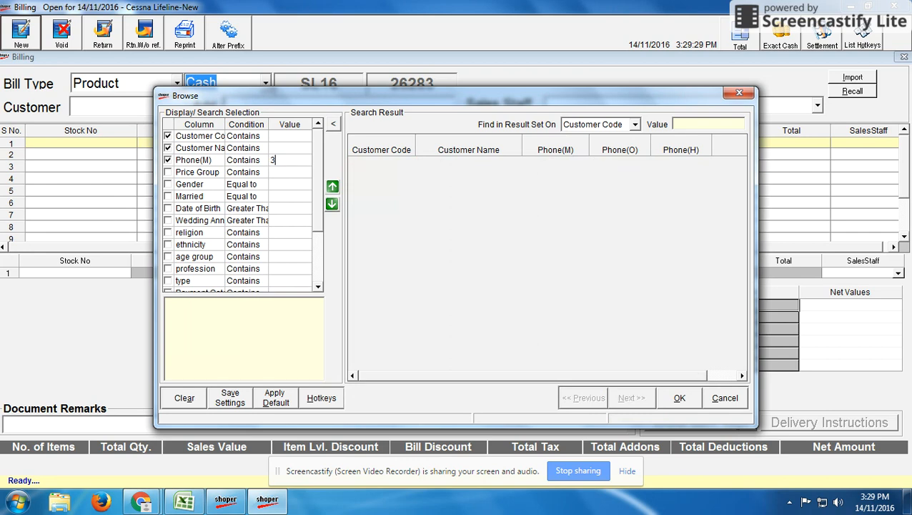
text(98448792)
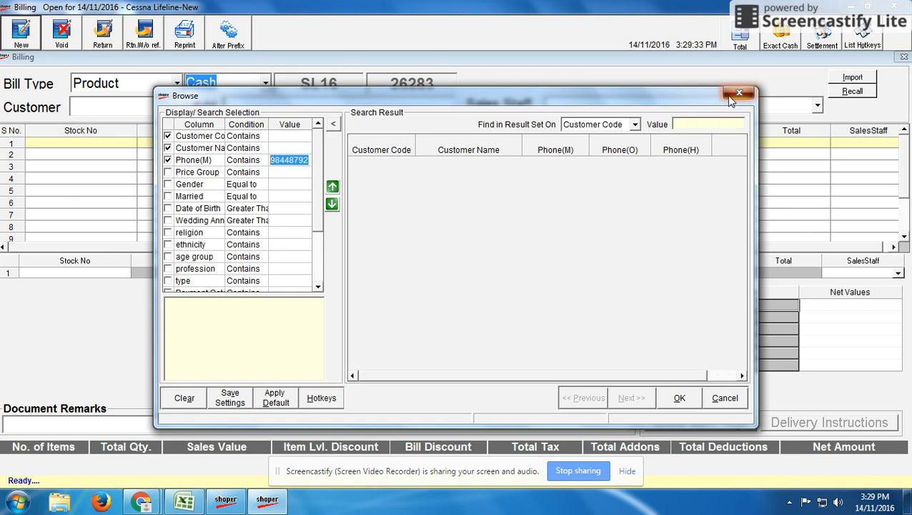
click(740, 94)
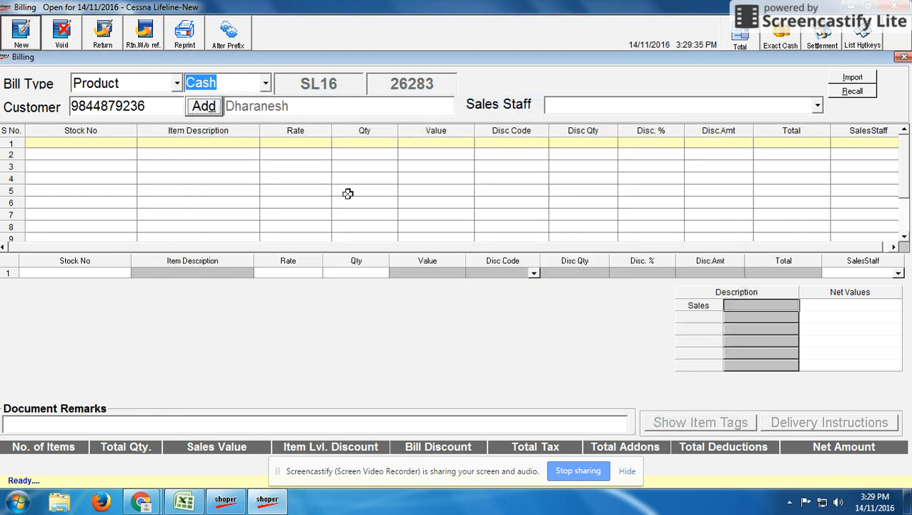
mouse_move(277, 236)
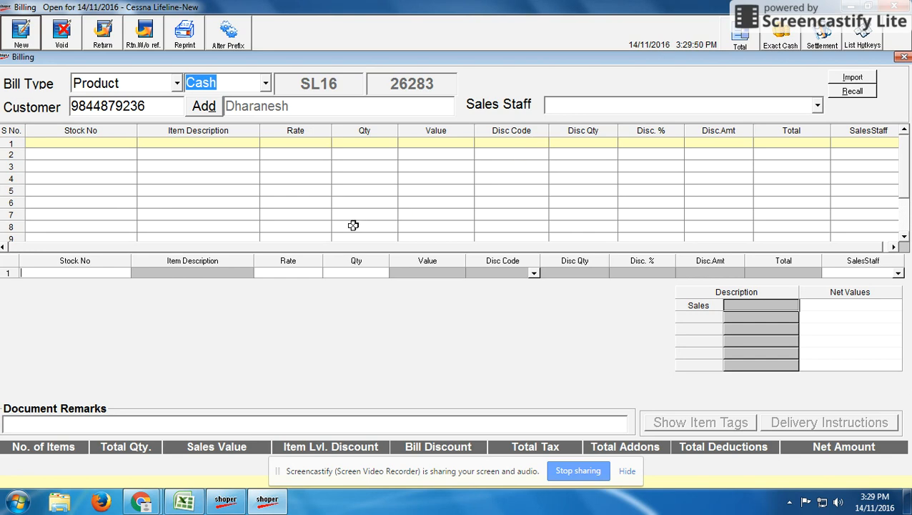
mouse_move(384, 207)
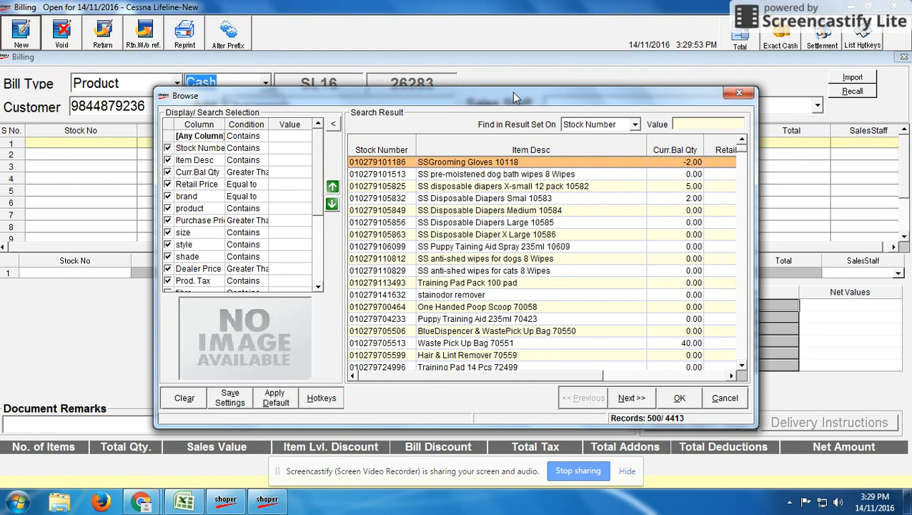
mouse_move(281, 165)
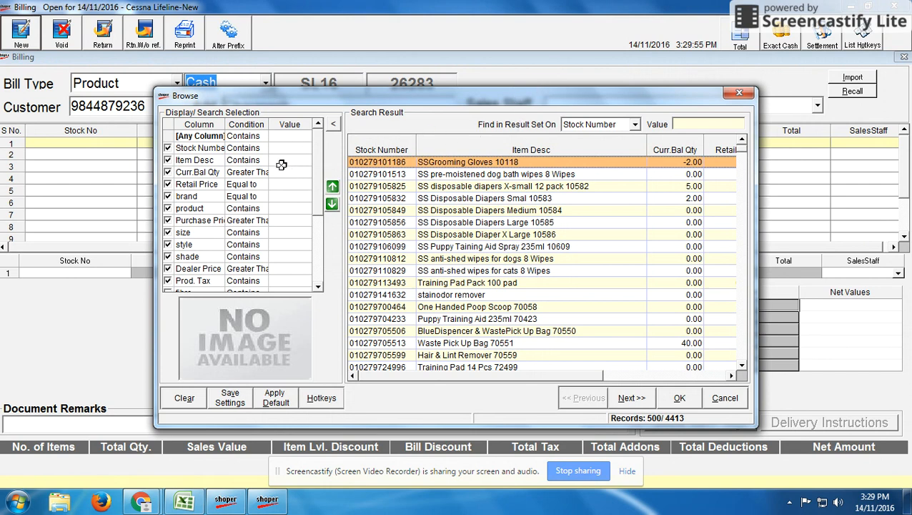
mouse_move(289, 172)
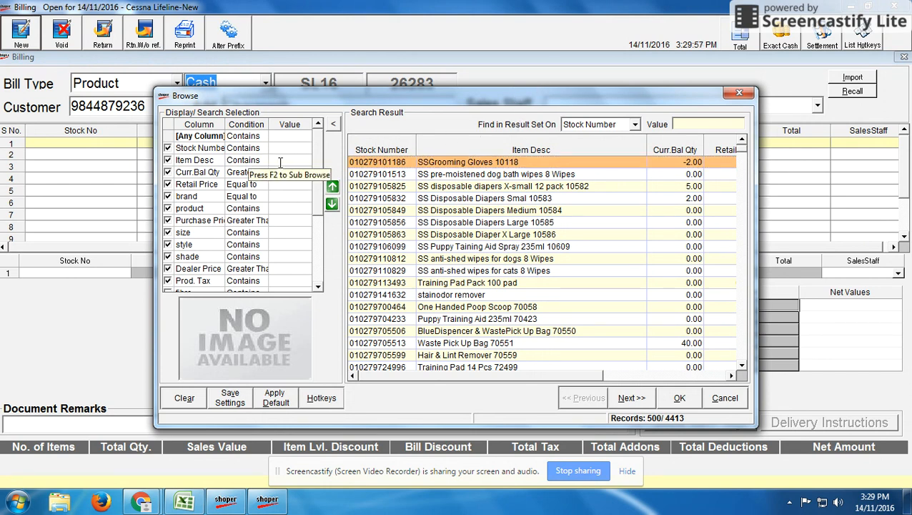
- Filter items by 'chew' and 'joey' to add the chew-proof bed CVH02510 at 3499.00
text(chew)
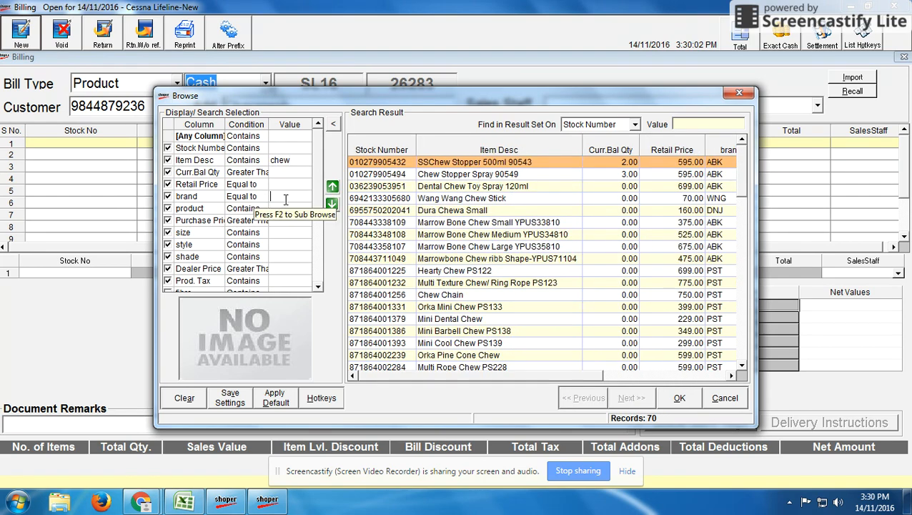
text(joey)
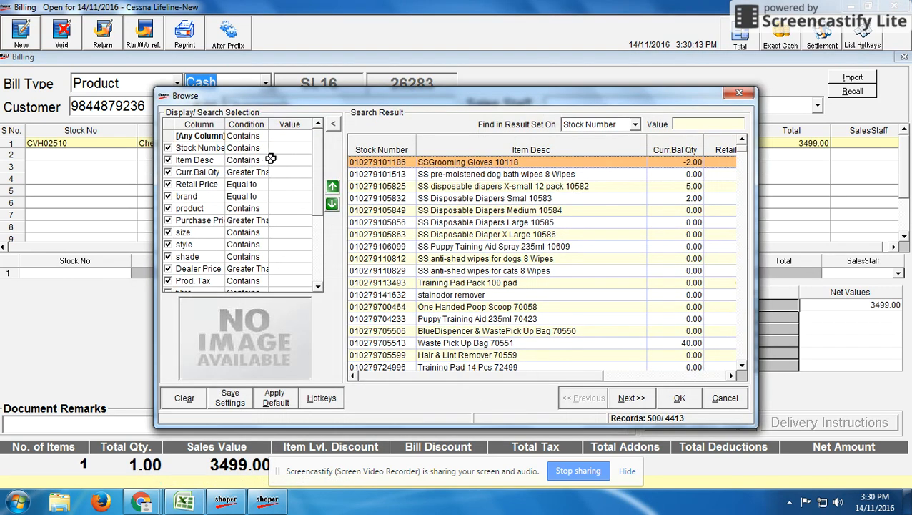
- Add 60 units of Envas 10mg (CVH00724), then choose Credit Card for the 3887.00 total
text(envas 10mg)
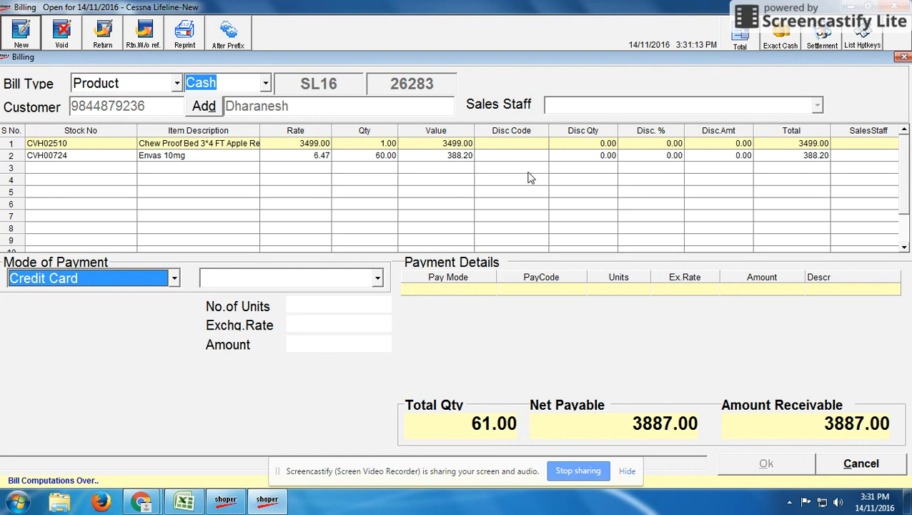
- Pay 3887.00 with the CRCD pay code using card number 4587 and close the bill
click(93, 279)
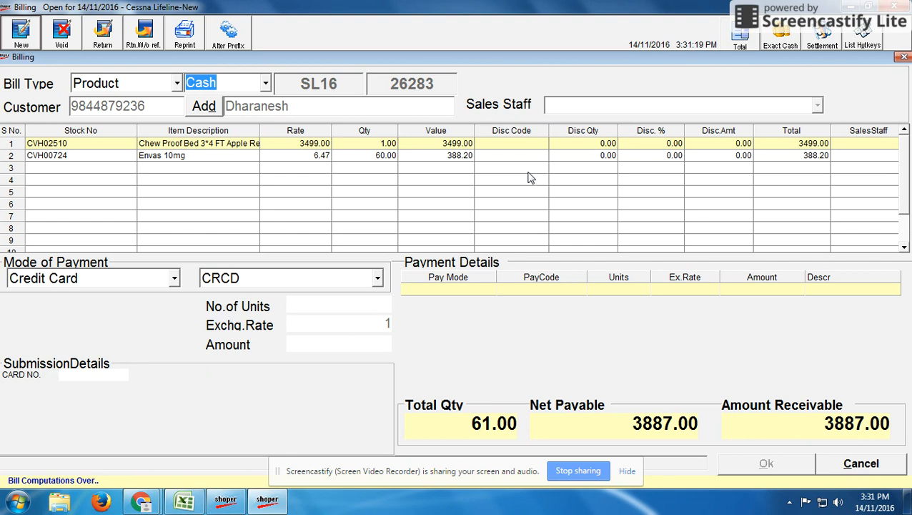
text(4587)
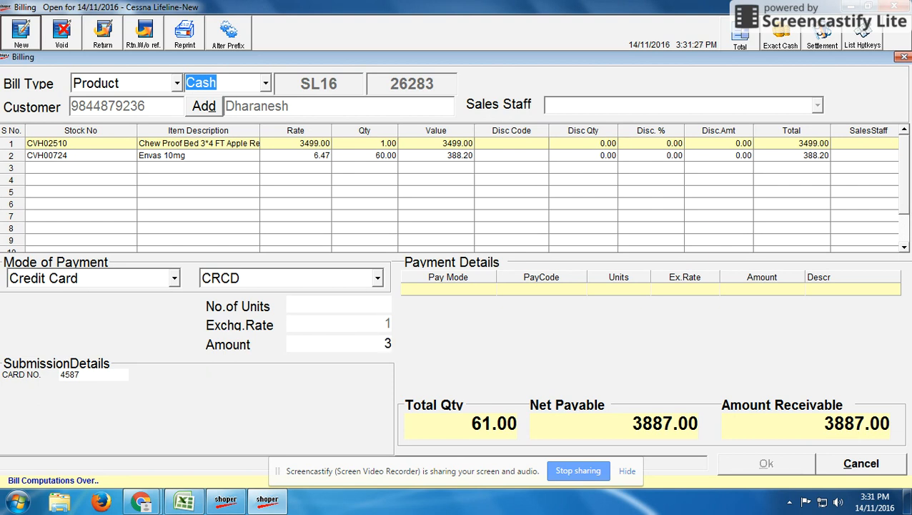
text(88)
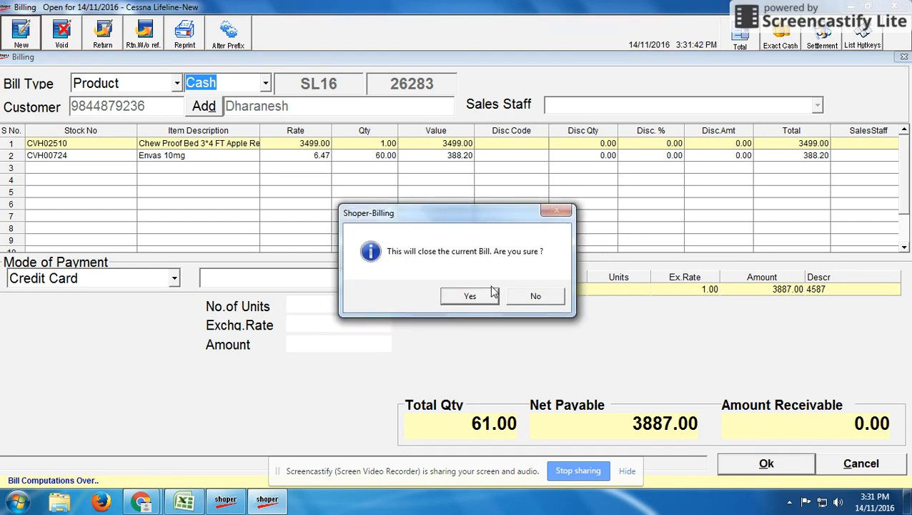
click(470, 296)
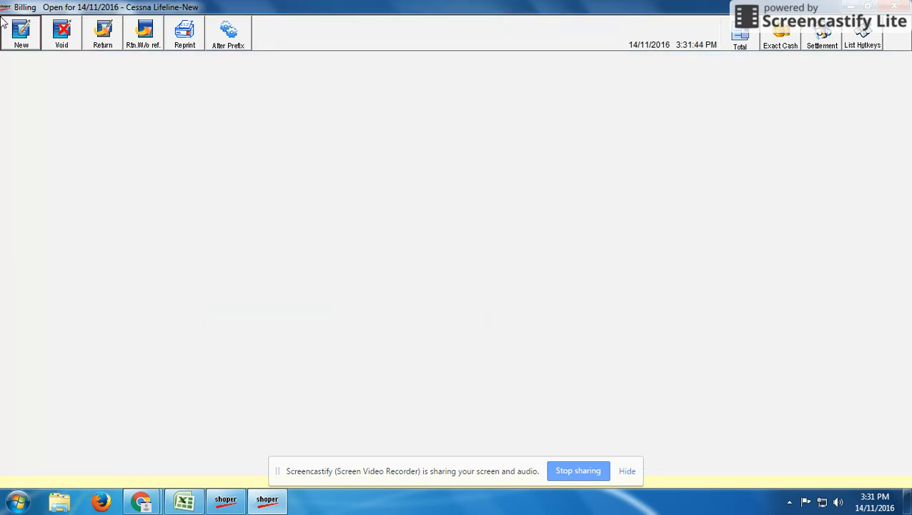
- Use New on the Billing toolbar to get a blank Product cash bill with no customer
click(20, 32)
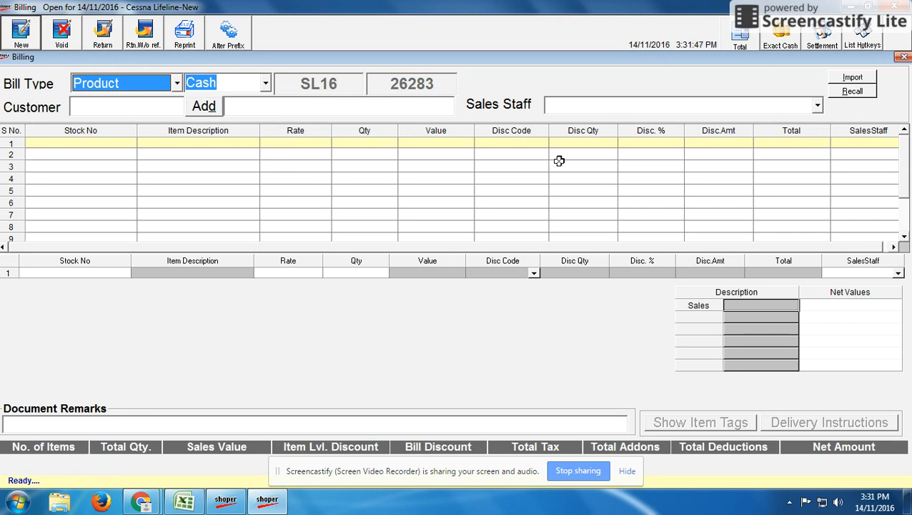
mouse_move(569, 161)
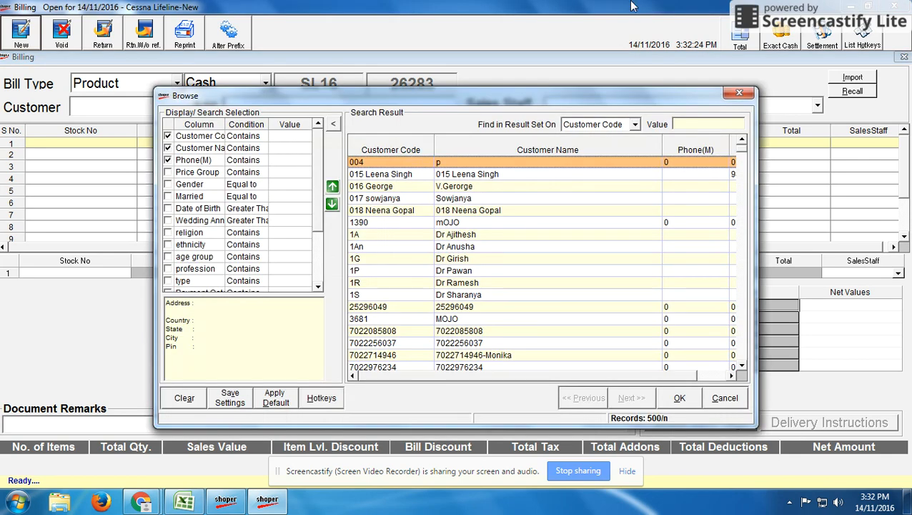
mouse_move(279, 160)
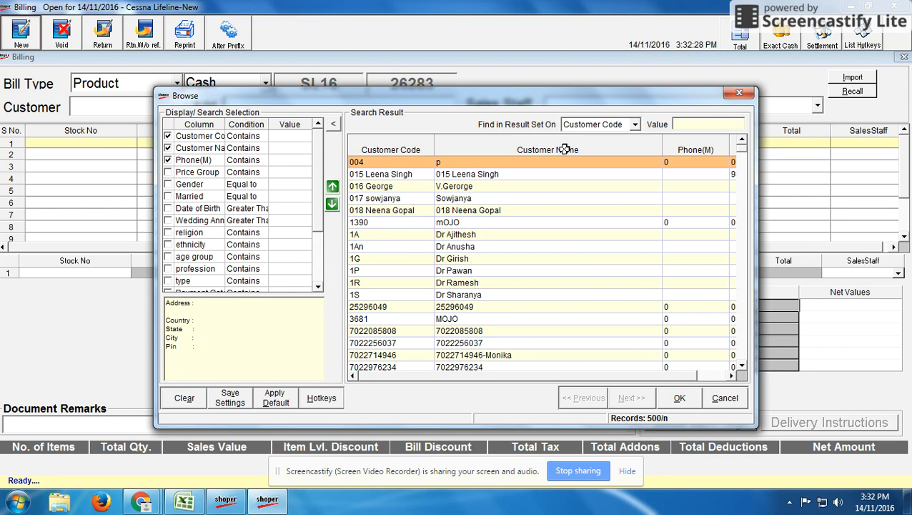
text(9844879)
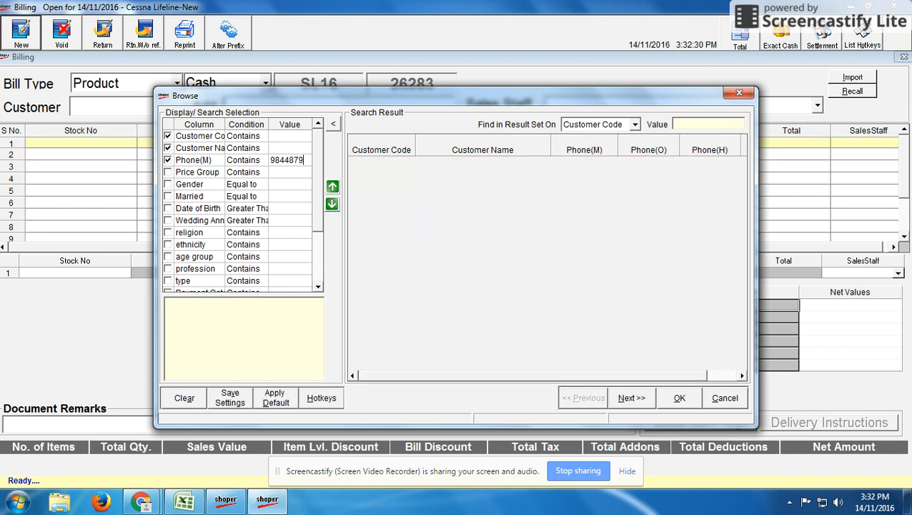
text(38)
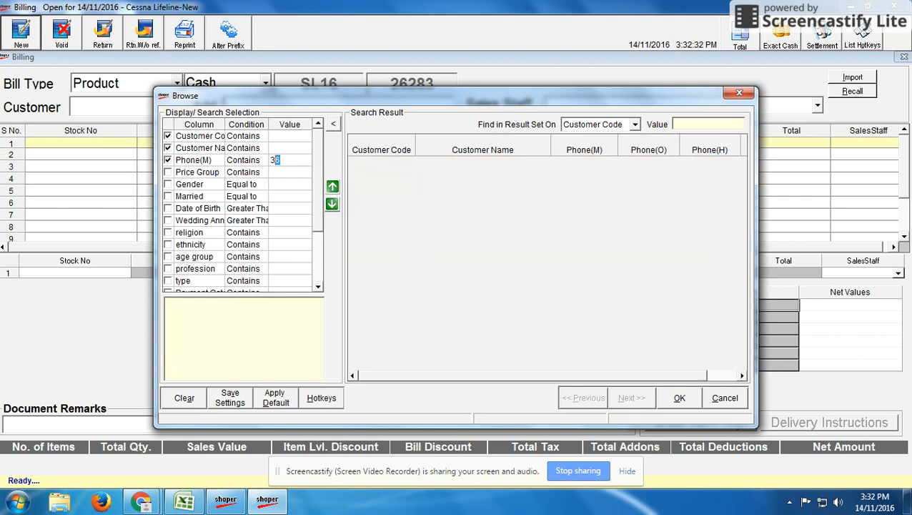
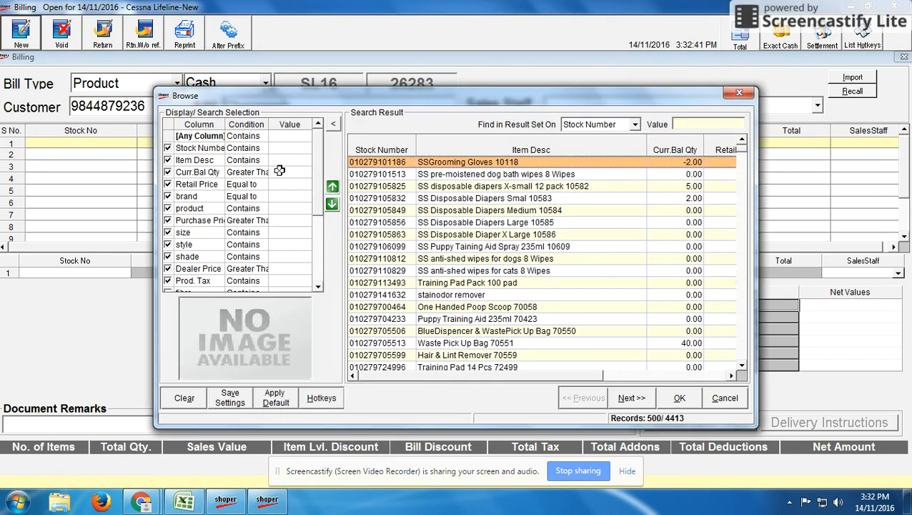
text(enav)
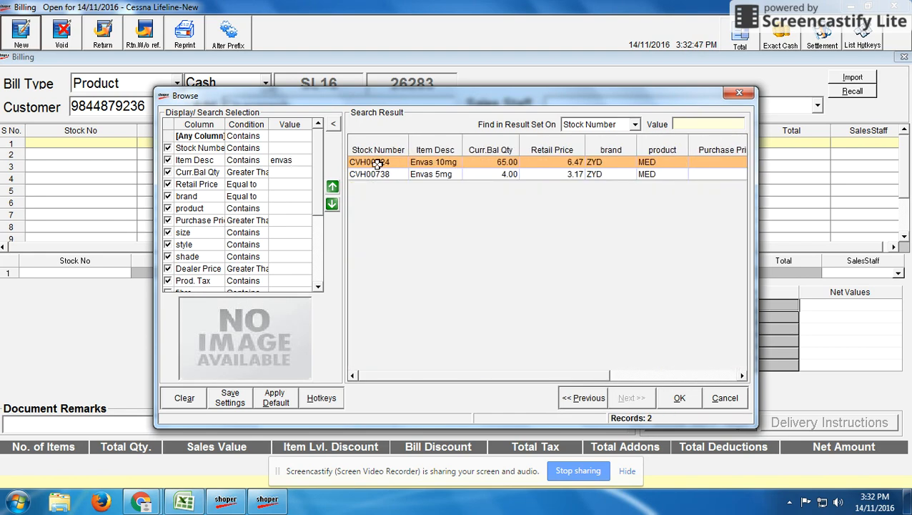
click(680, 398)
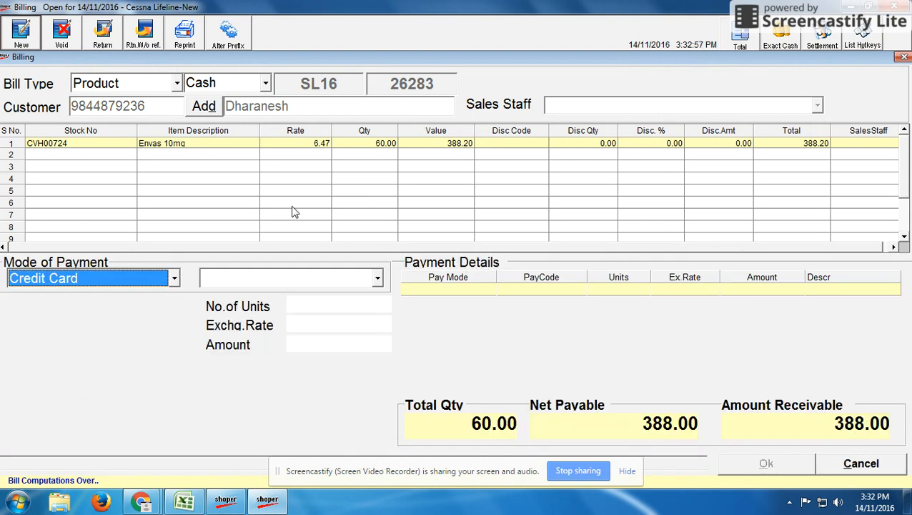
mouse_move(307, 221)
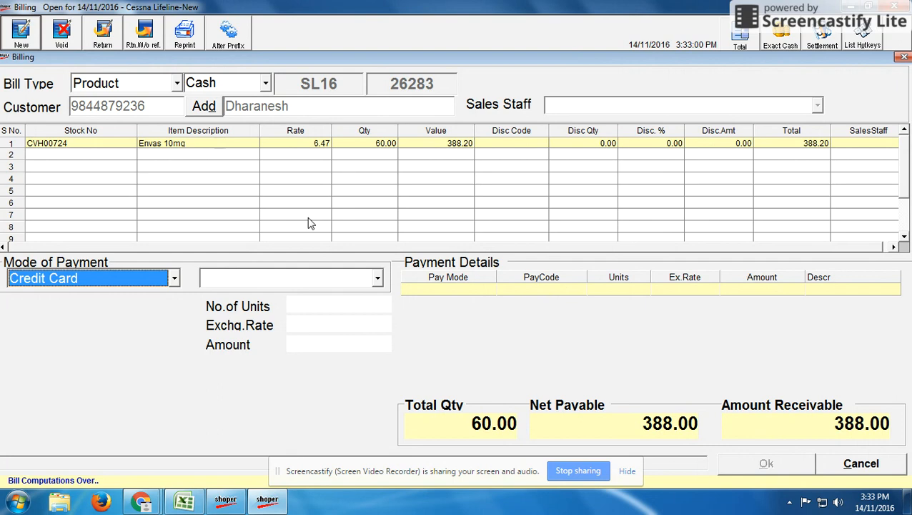
mouse_move(557, 203)
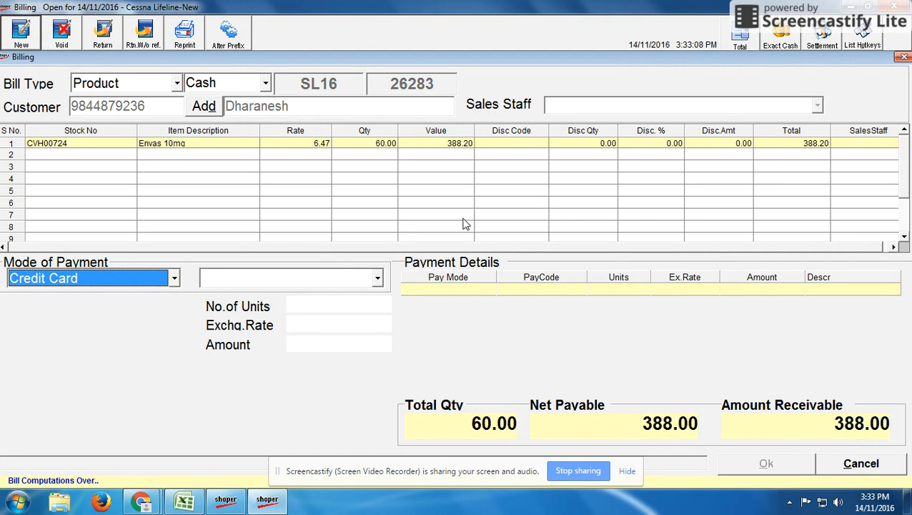
mouse_move(439, 226)
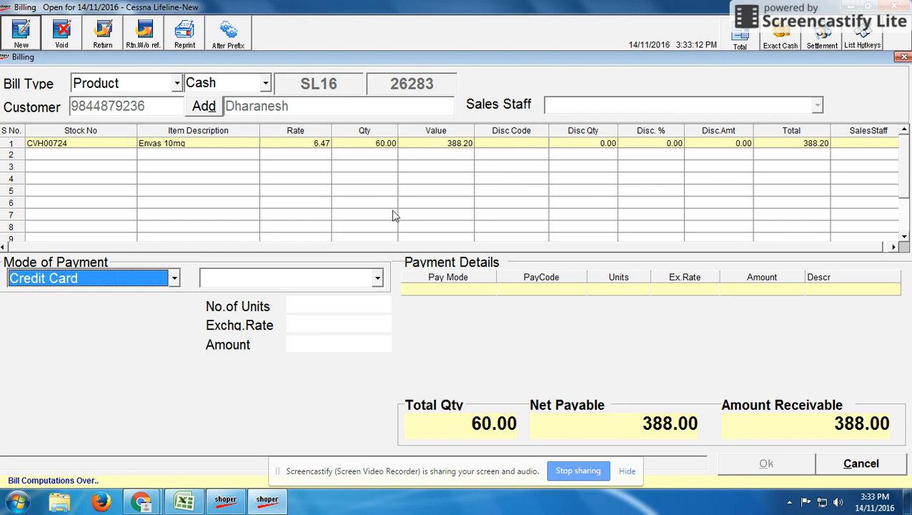
mouse_move(324, 201)
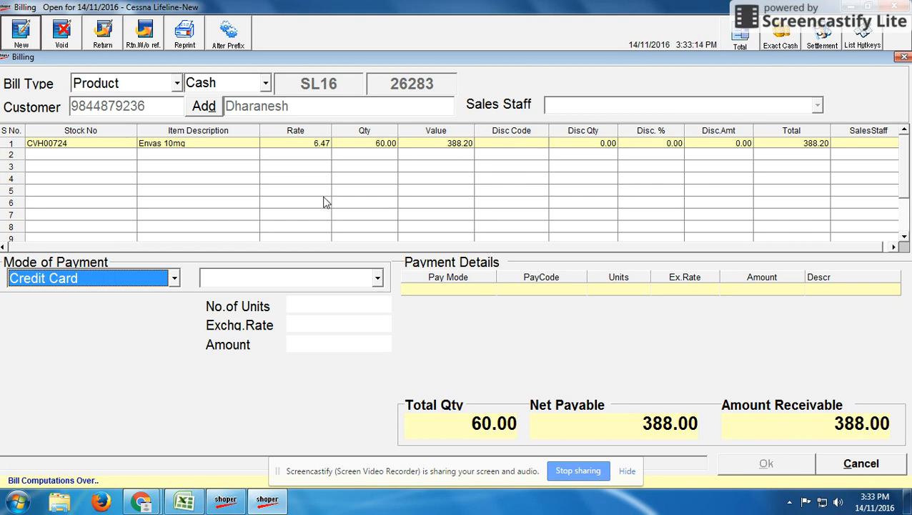
mouse_move(393, 192)
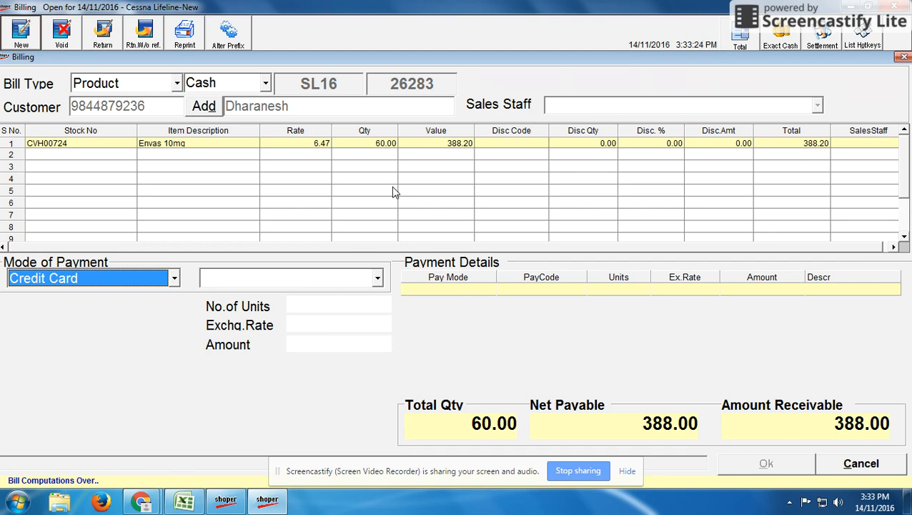
mouse_move(460, 265)
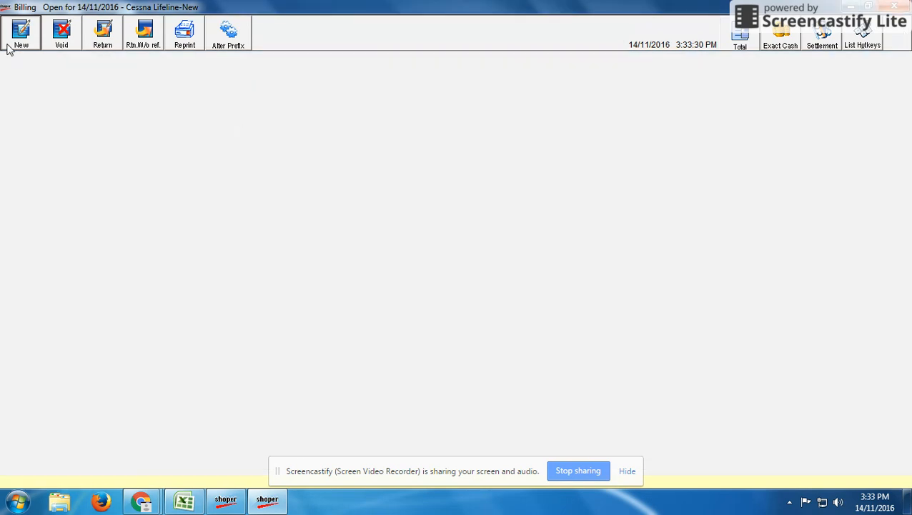
- Start a new service bill for Dharanesh with a Checkup line at 300.00
click(20, 32)
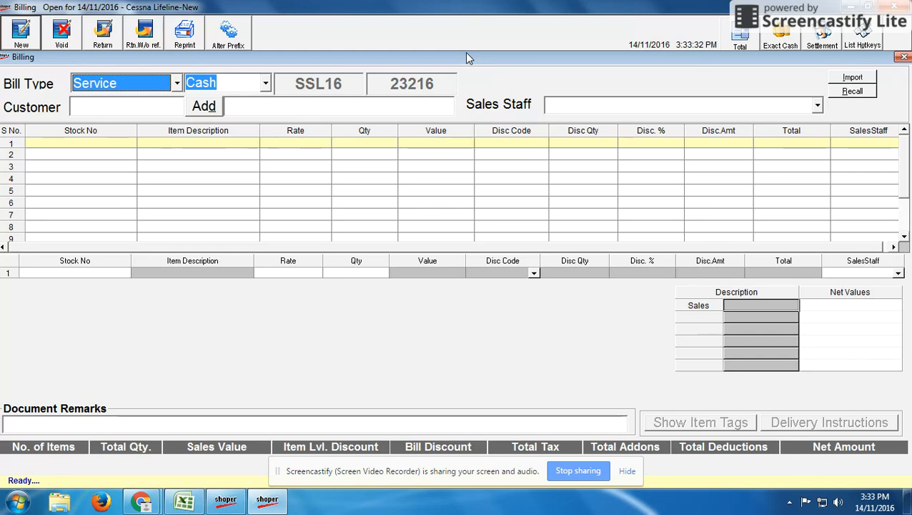
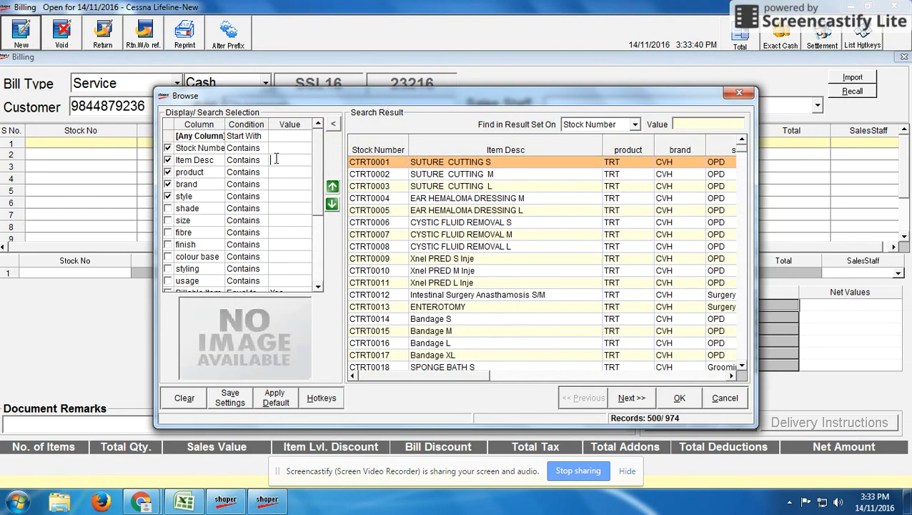
text(chec)
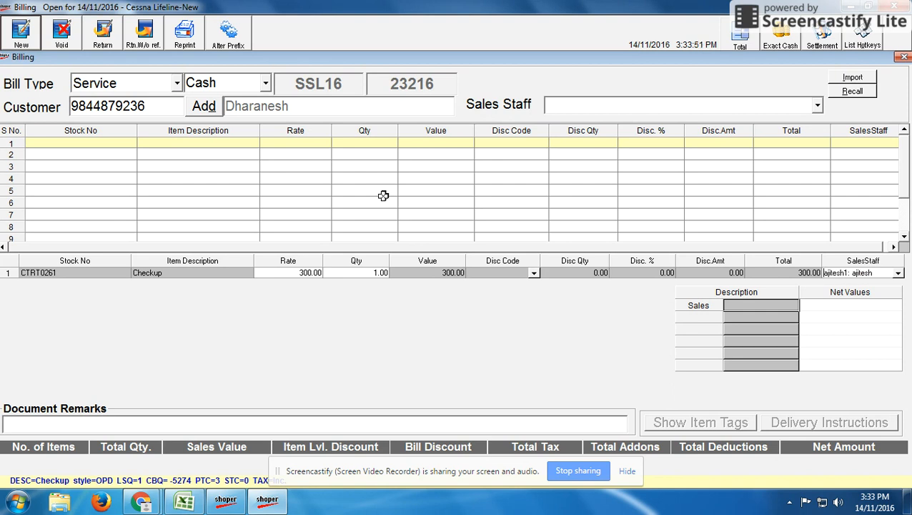
- Commit the Checkup line and add Echocardiography to the service bill
key(Enter)
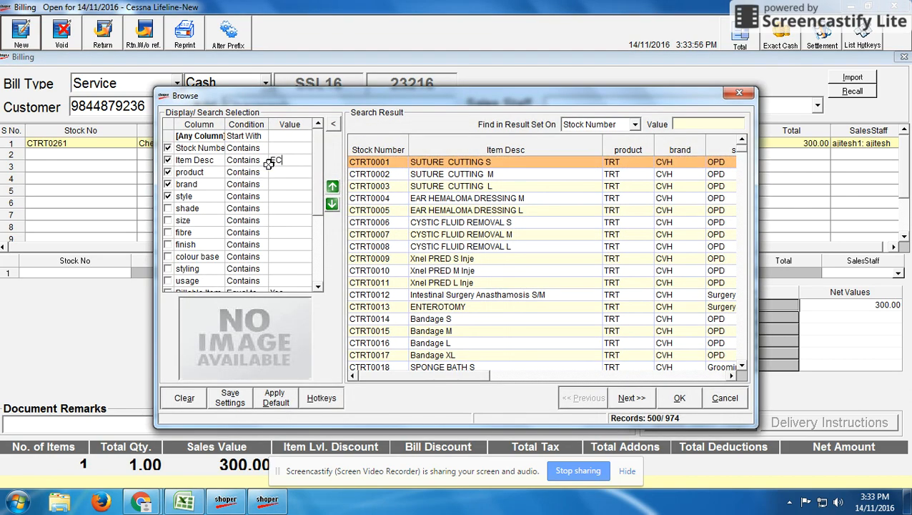
text(ECHO)
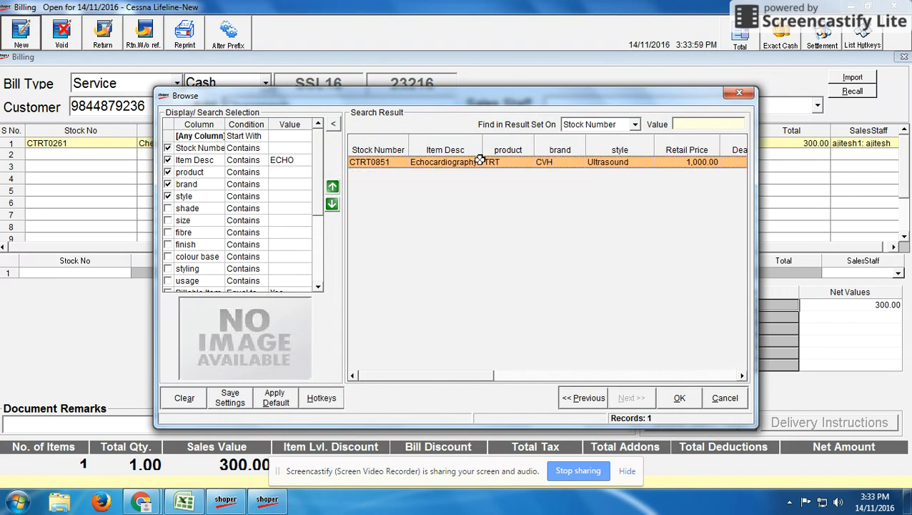
click(680, 398)
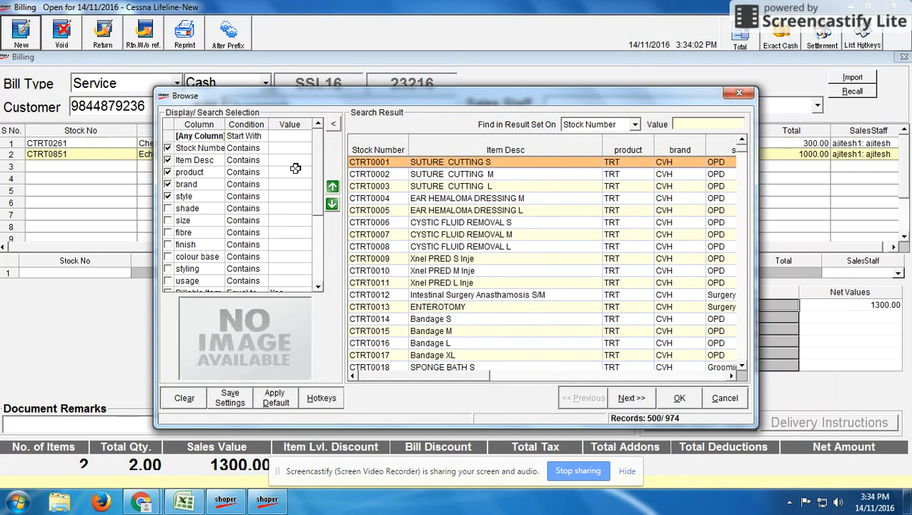
- Add Nail trimming (NC) for 1450.00 payable, then switch to the training spreadsheet
text(NAI)
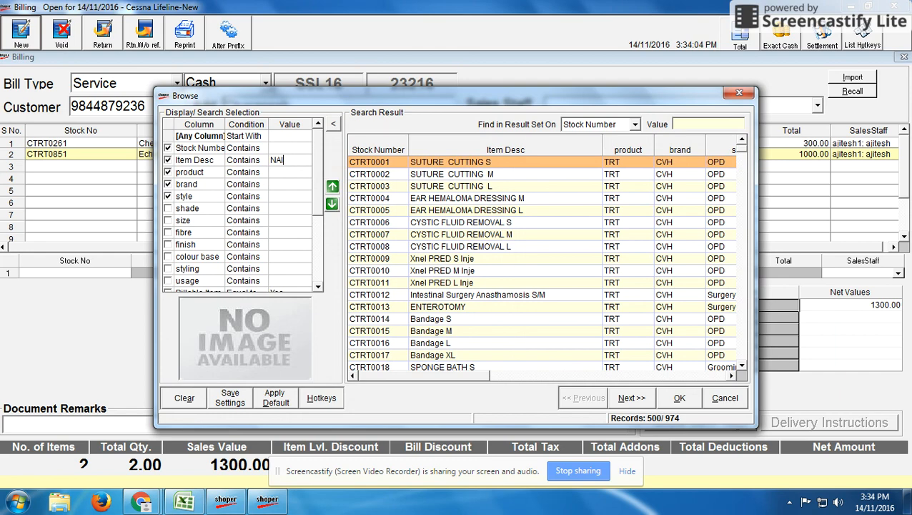
text(NAIL)
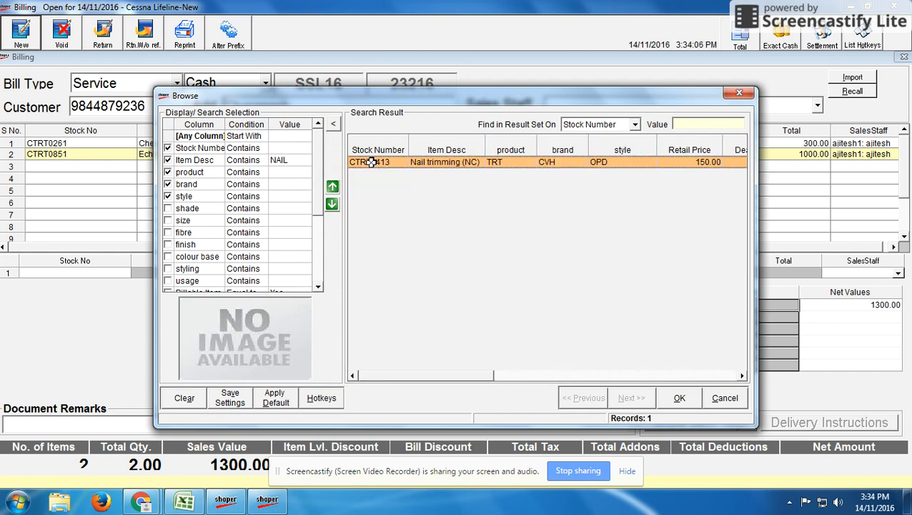
click(678, 398)
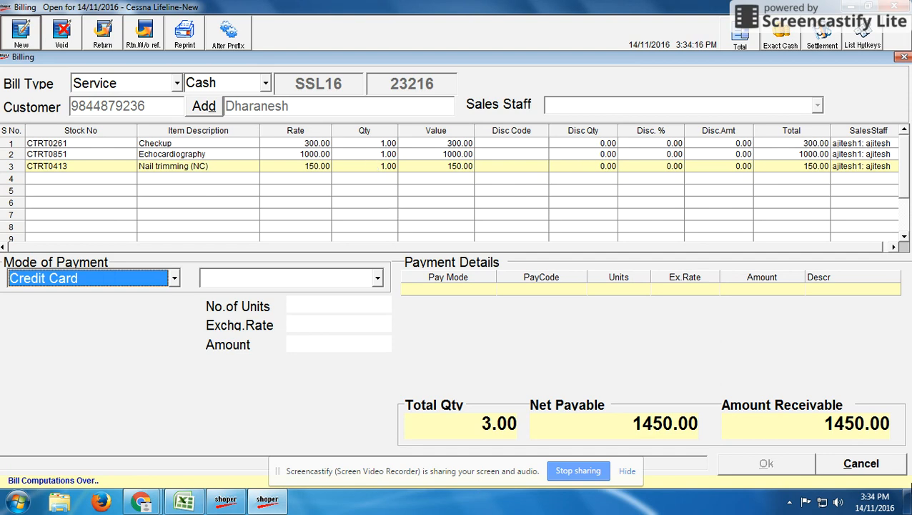
click(183, 500)
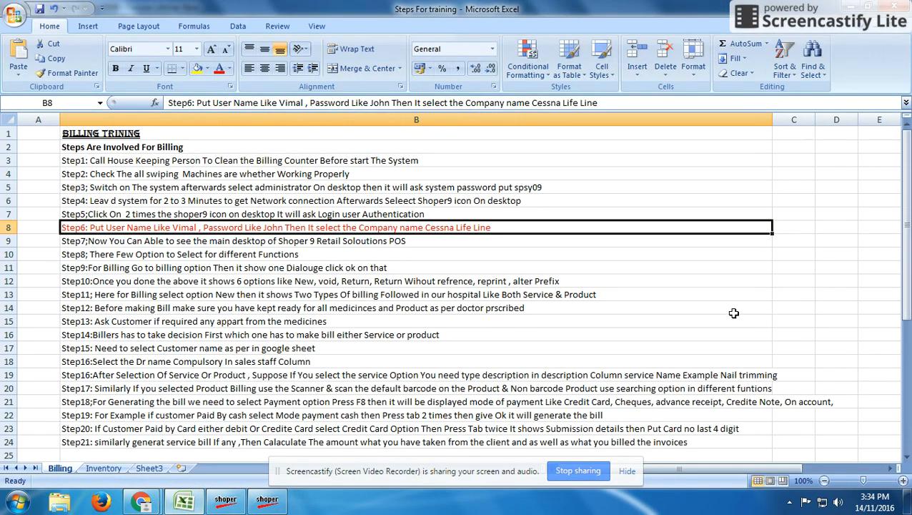